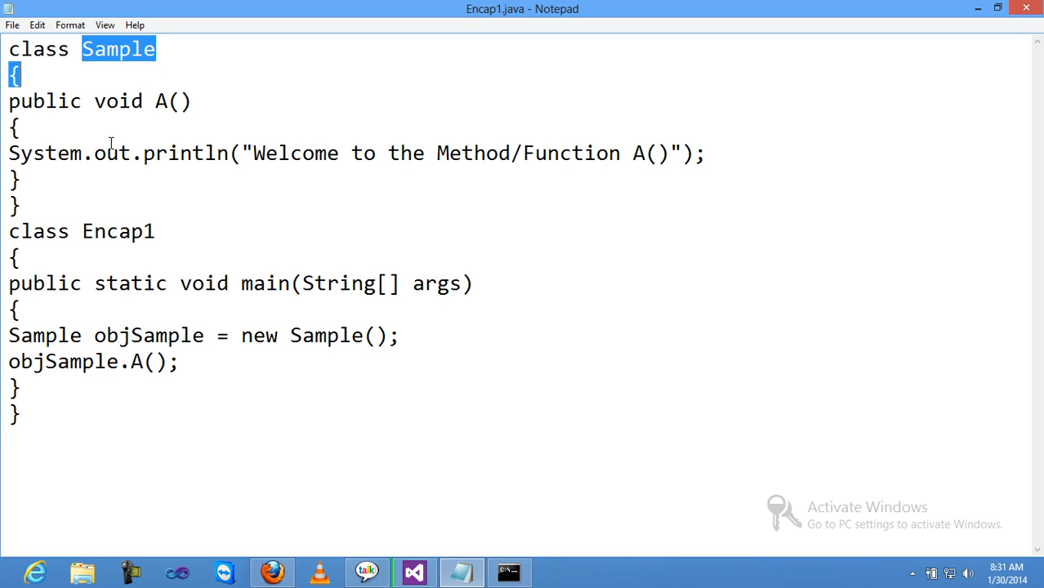
- Highlight the class name Sample, then select the lines below it
double_click(166, 100)
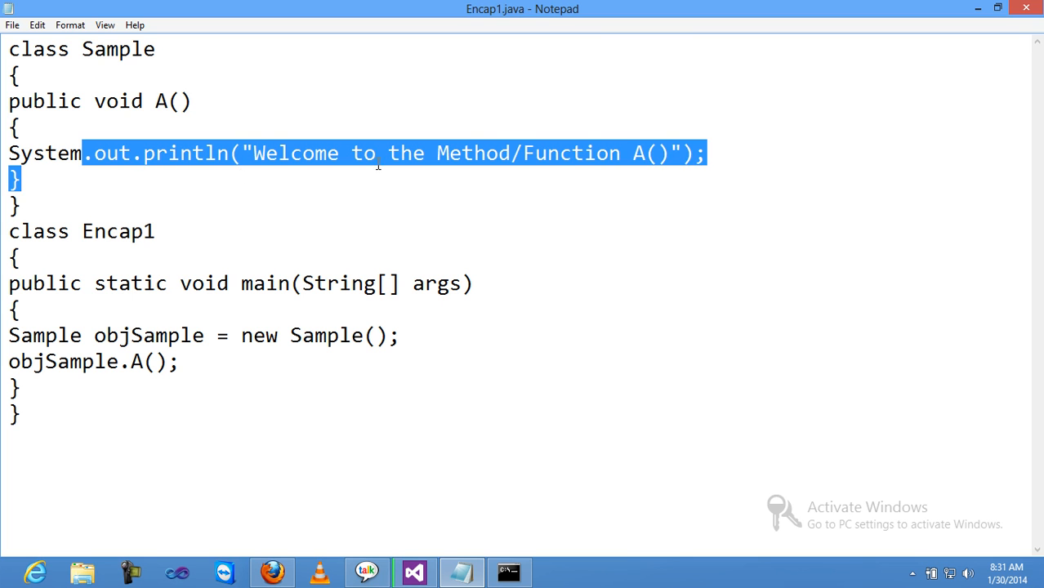
click(164, 113)
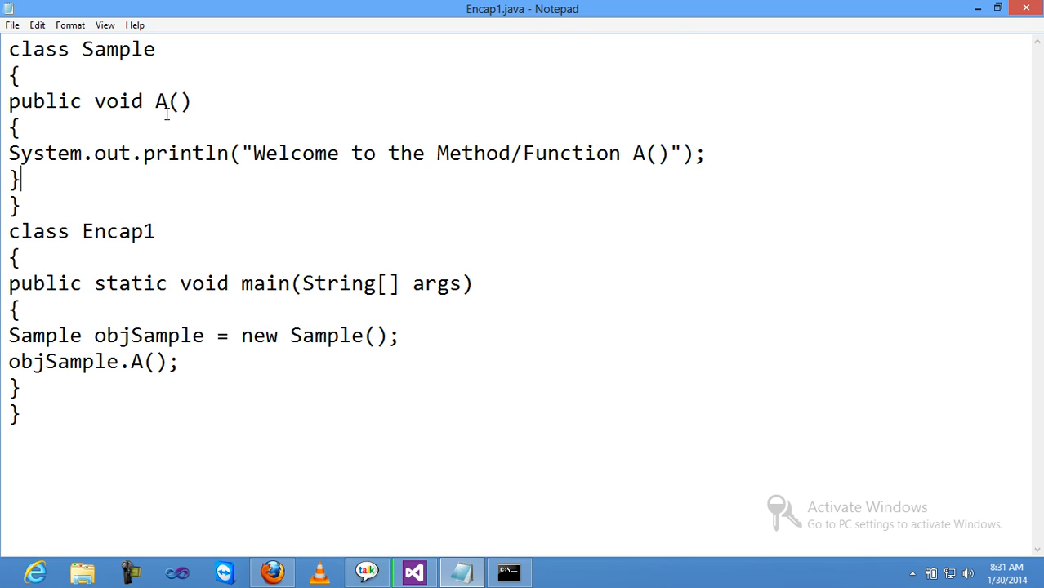
drag(10, 127, 21, 179)
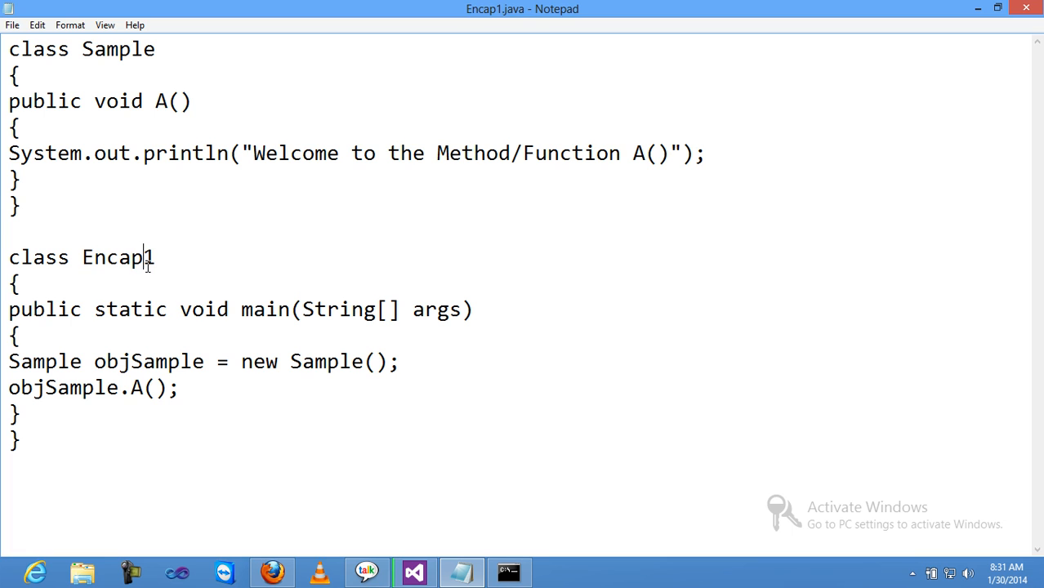
- Highlight main, objSample, the A() call, static and Encap1, then bring up Command Prompt
double_click(268, 310)
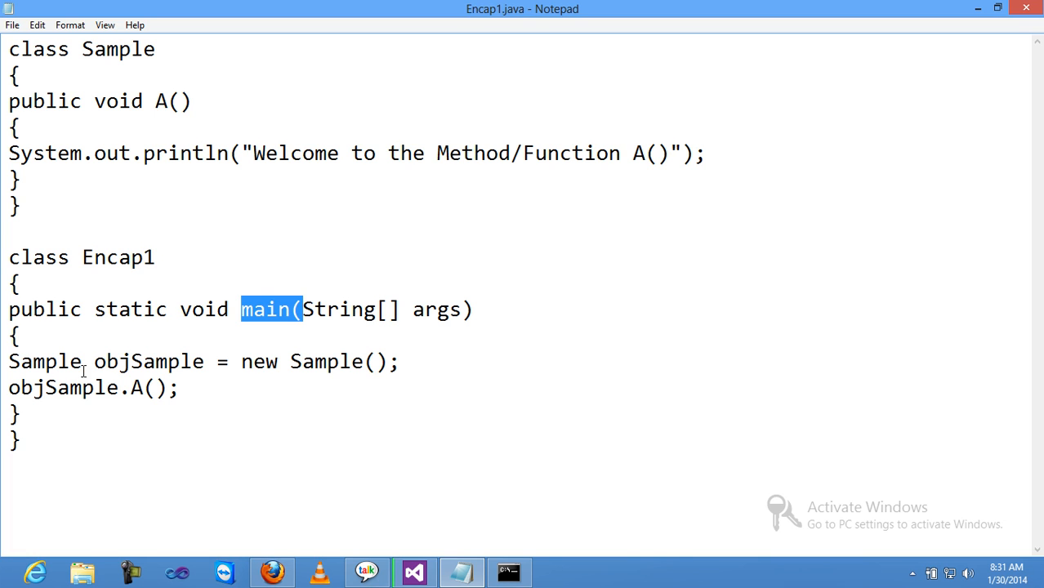
double_click(104, 361)
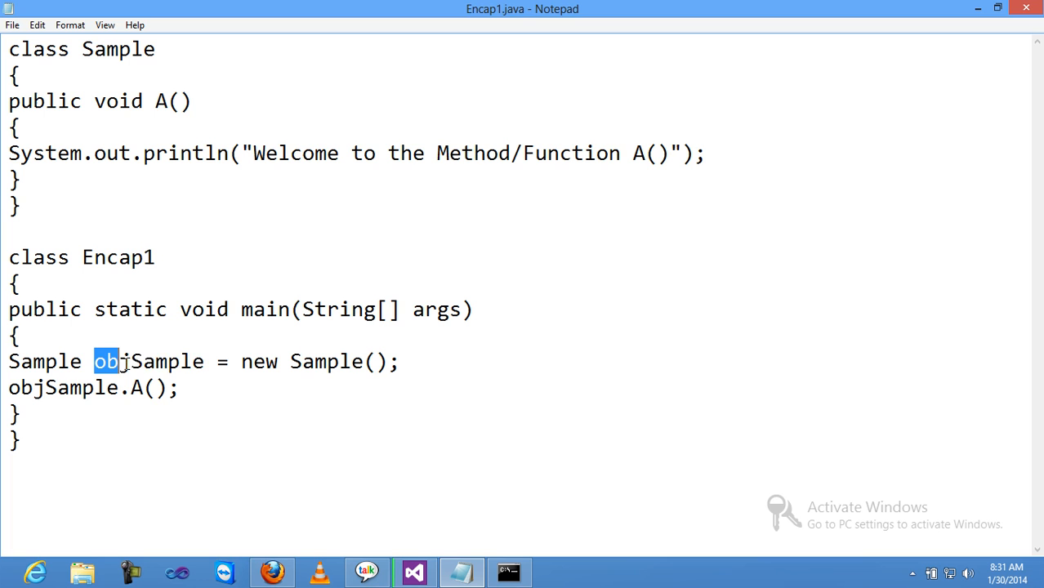
double_click(147, 362)
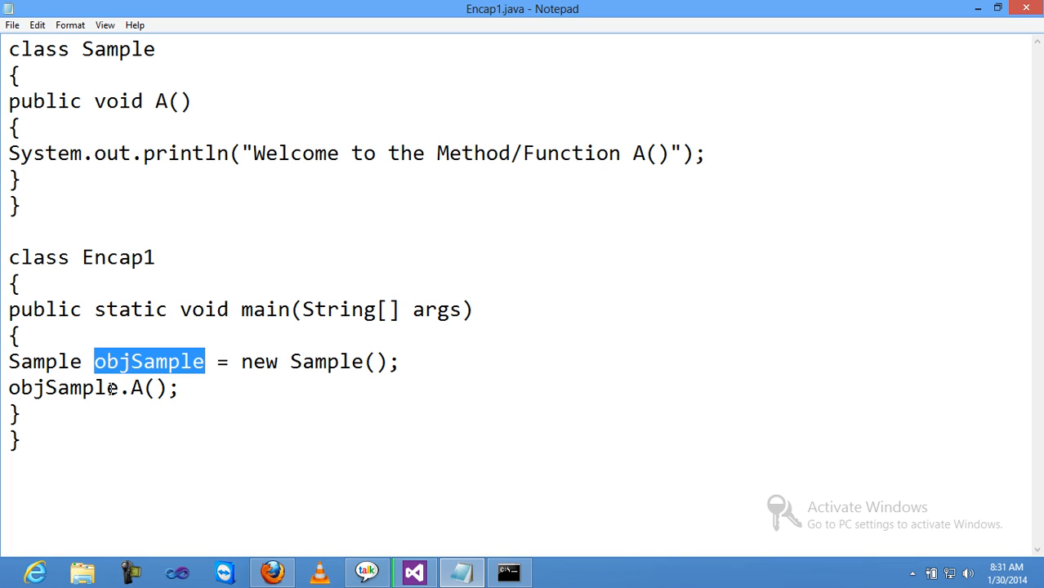
double_click(146, 388)
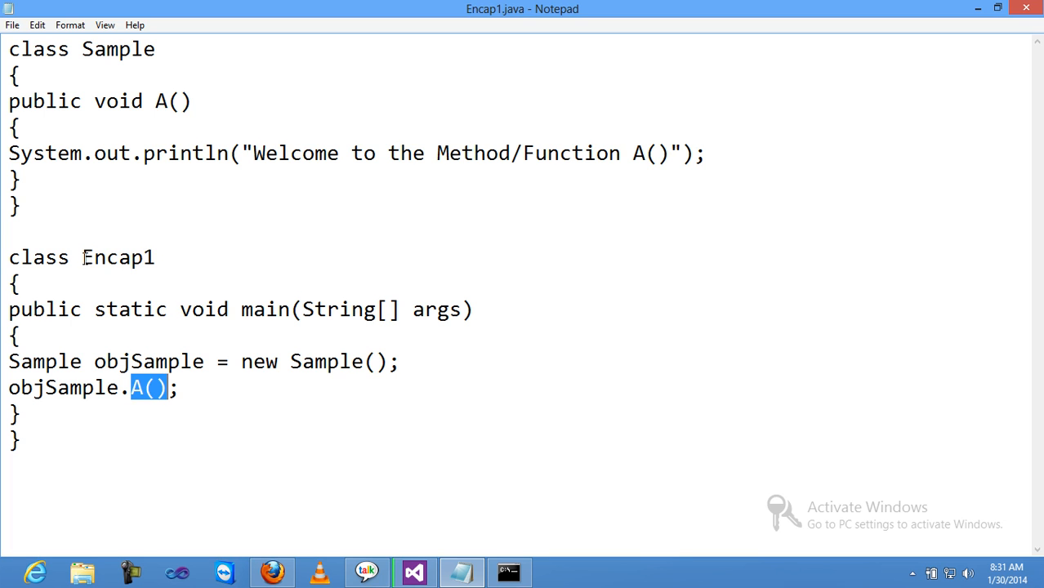
double_click(112, 256)
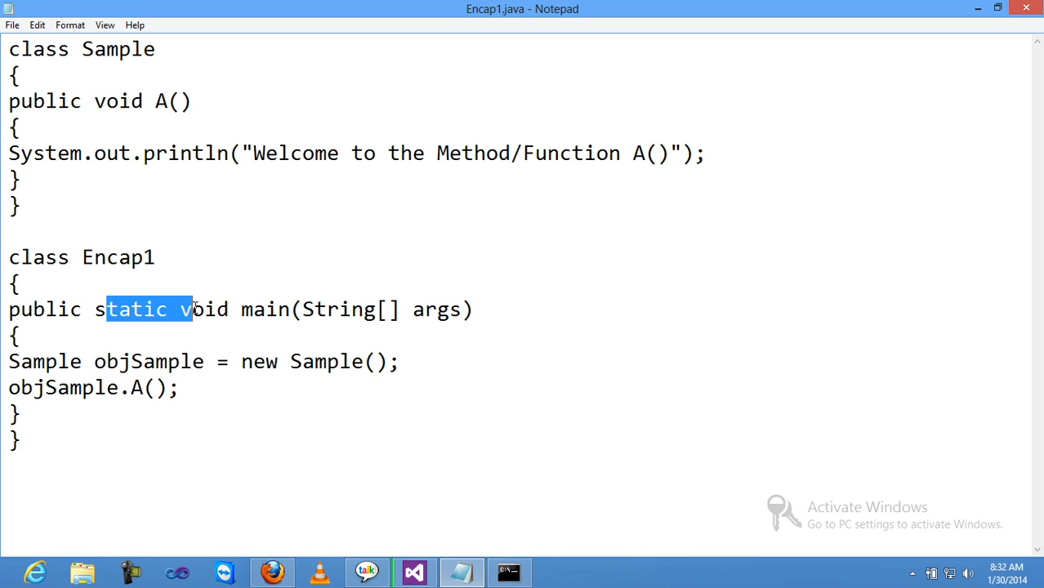
double_click(107, 257)
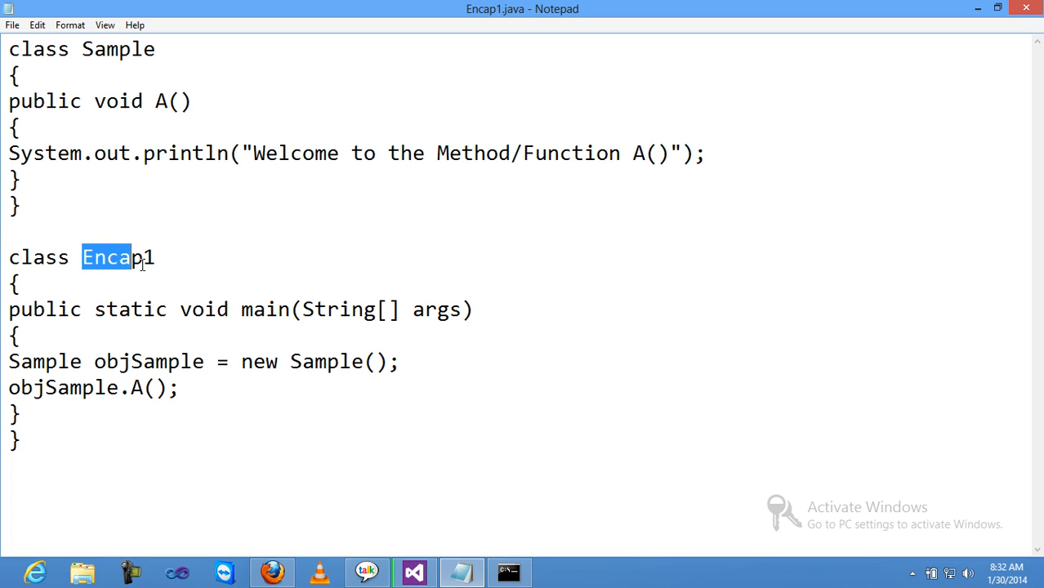
click(224, 429)
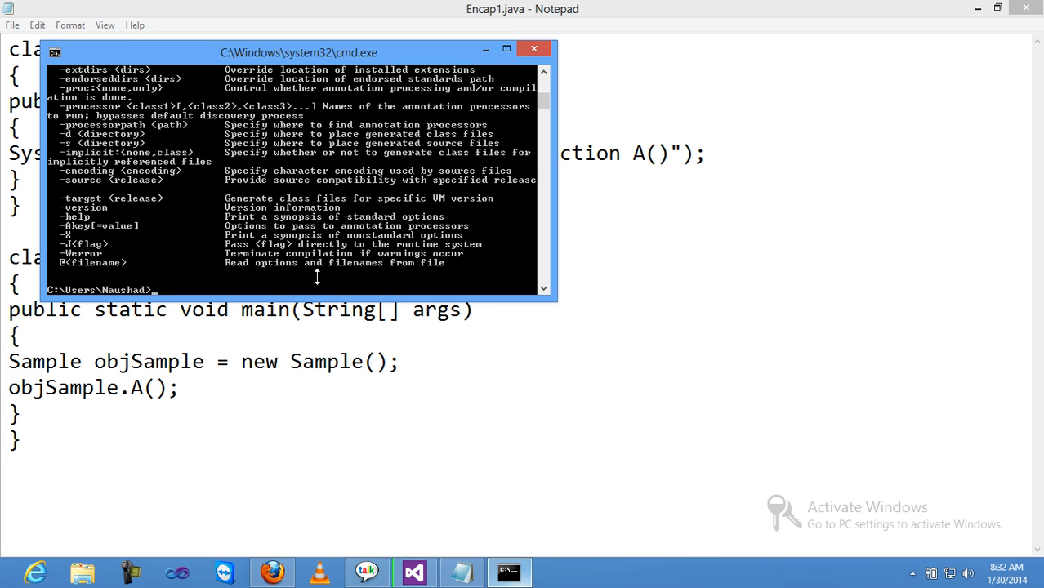
- Change to the Desktop JavaLacture folder and compile Encap1.java with javac
text(cd)
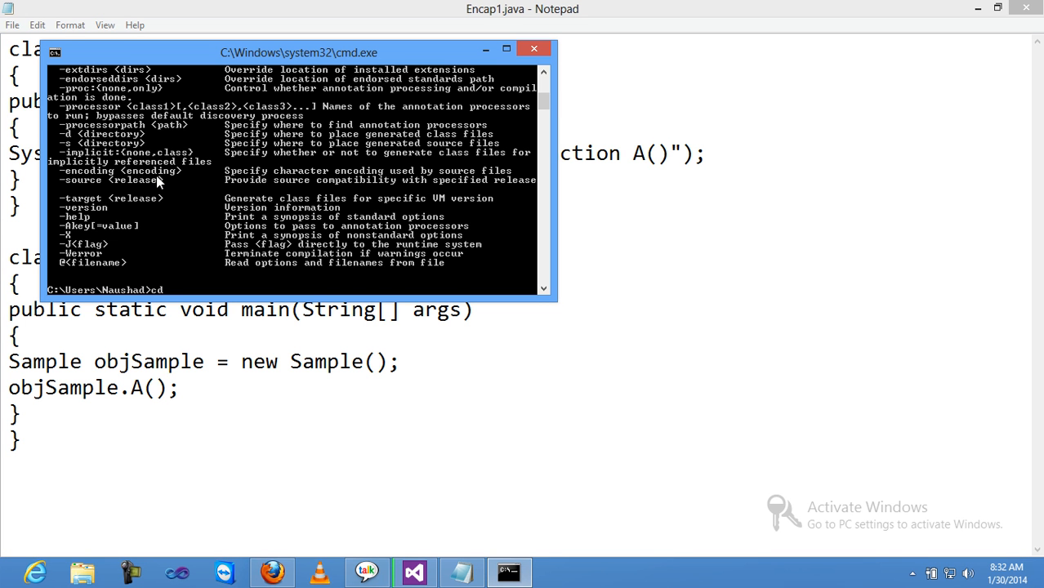
text(Desktop)
text(ja)
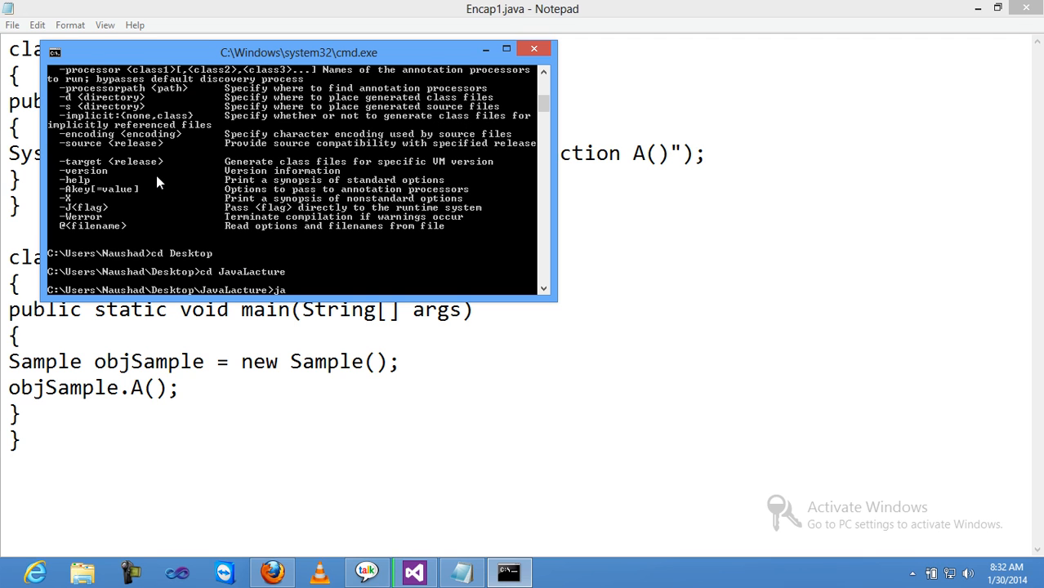
text(vac)
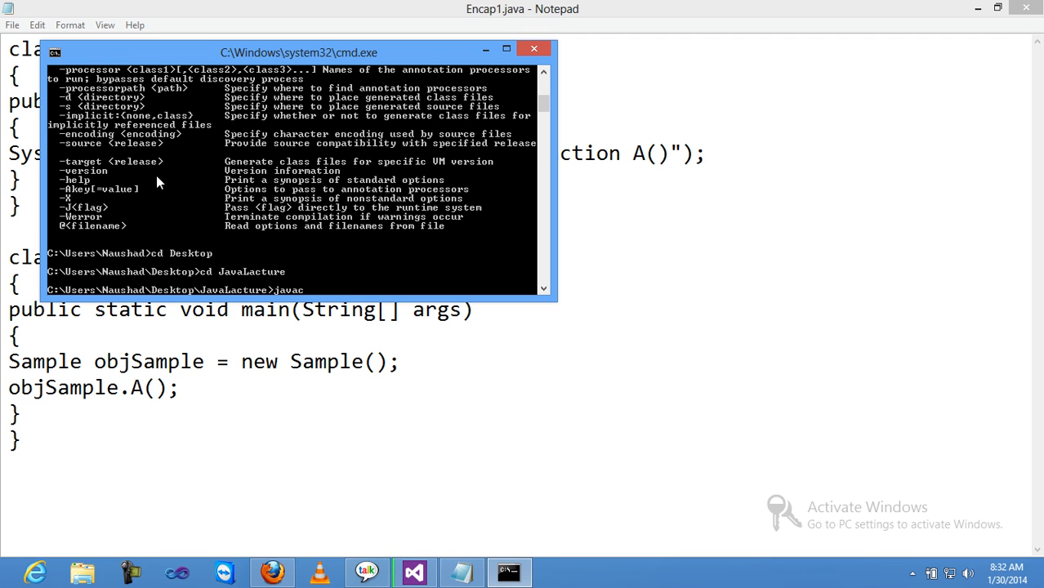
text(Encap1.java)
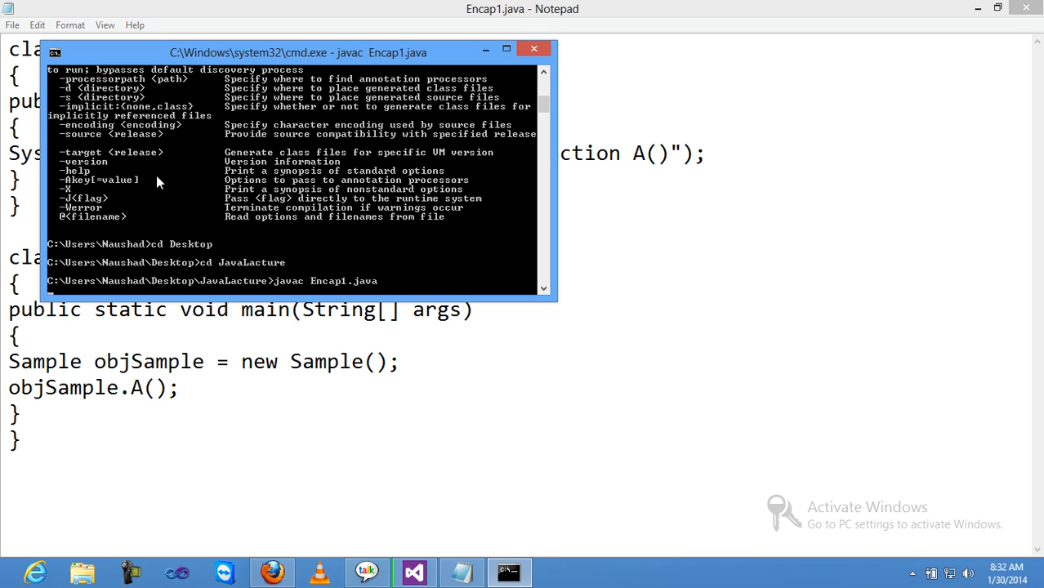
mouse_move(249, 255)
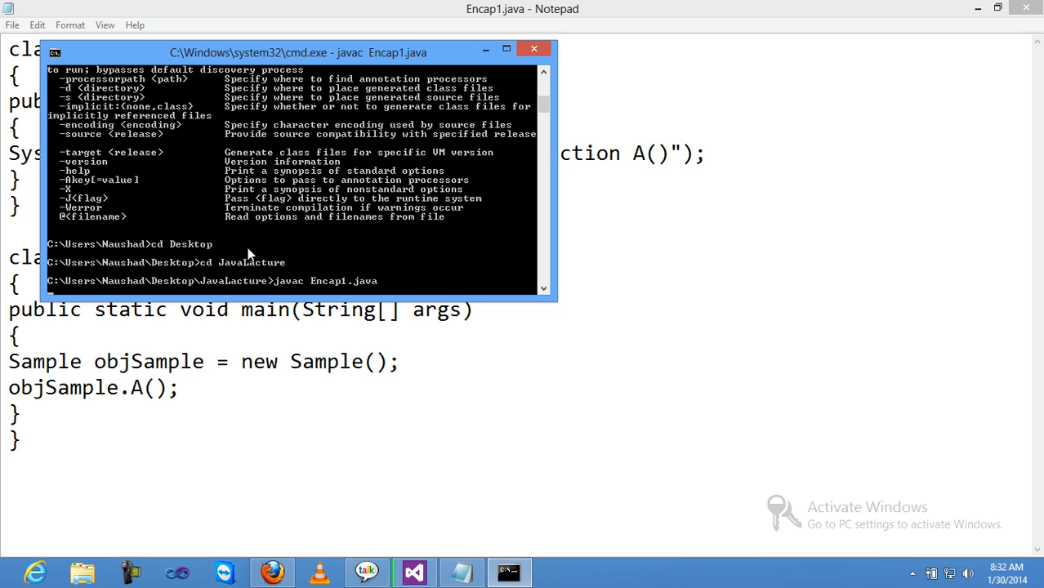
mouse_move(367, 270)
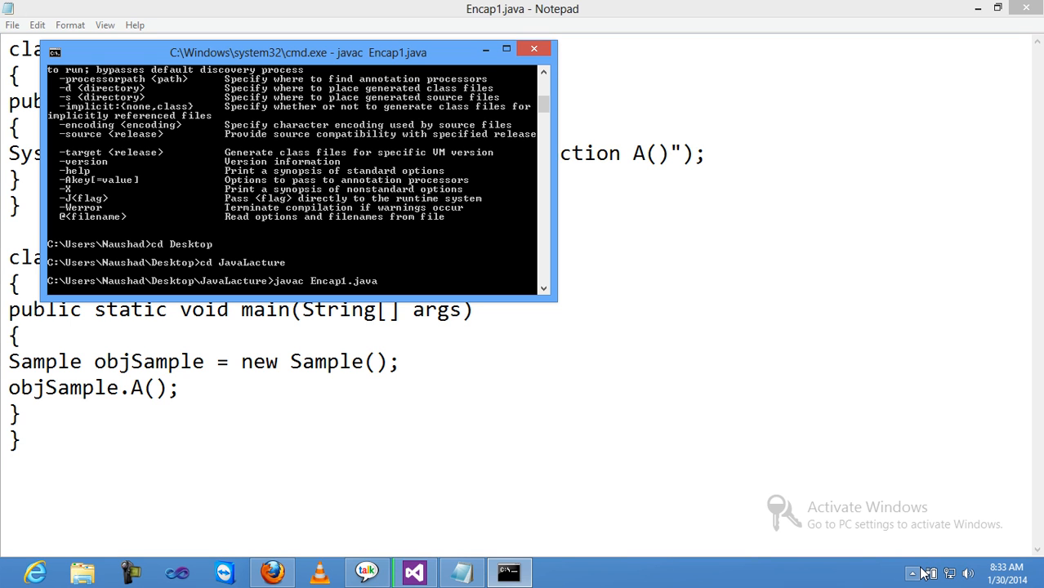
- Launch the compiled Encap1 program with the java command in Command Prompt
click(912, 573)
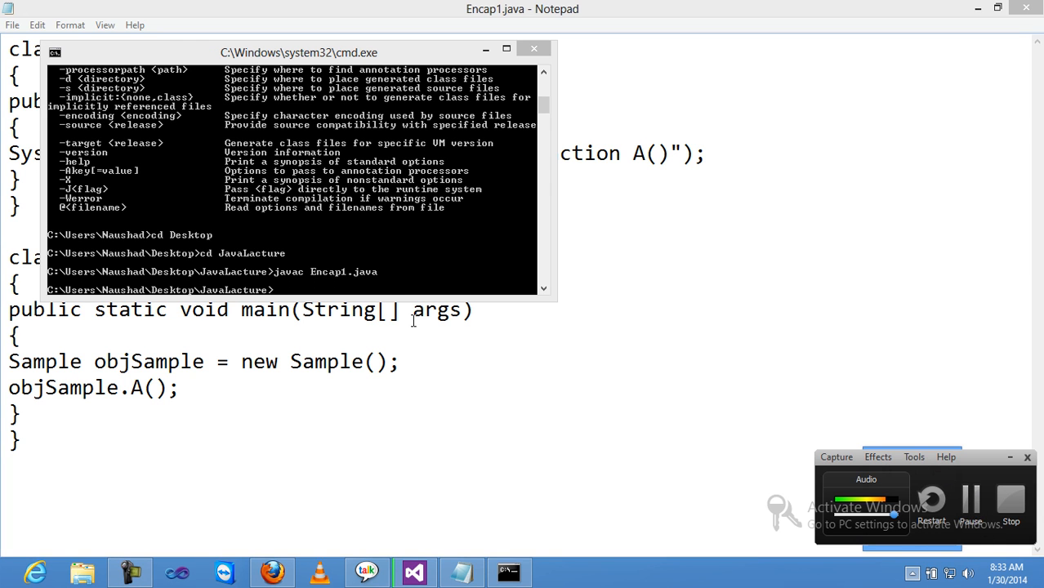
click(299, 52)
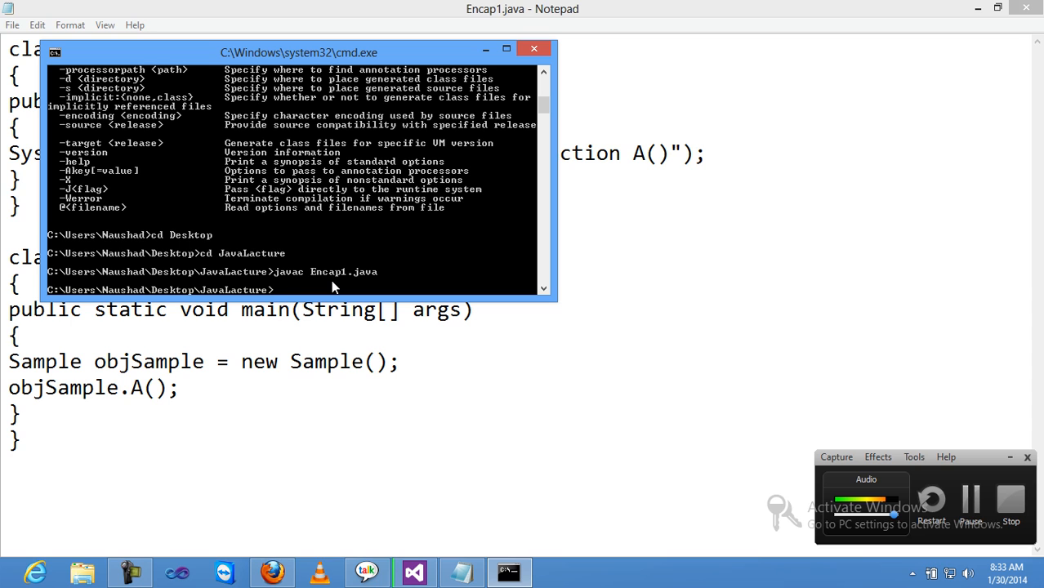
text(java)
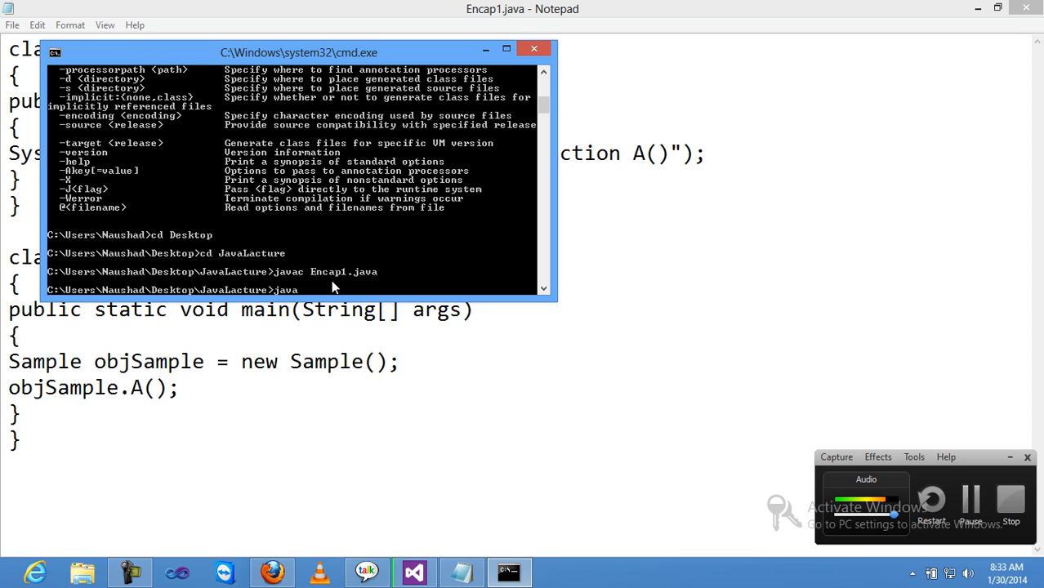
text(Encap1.class)
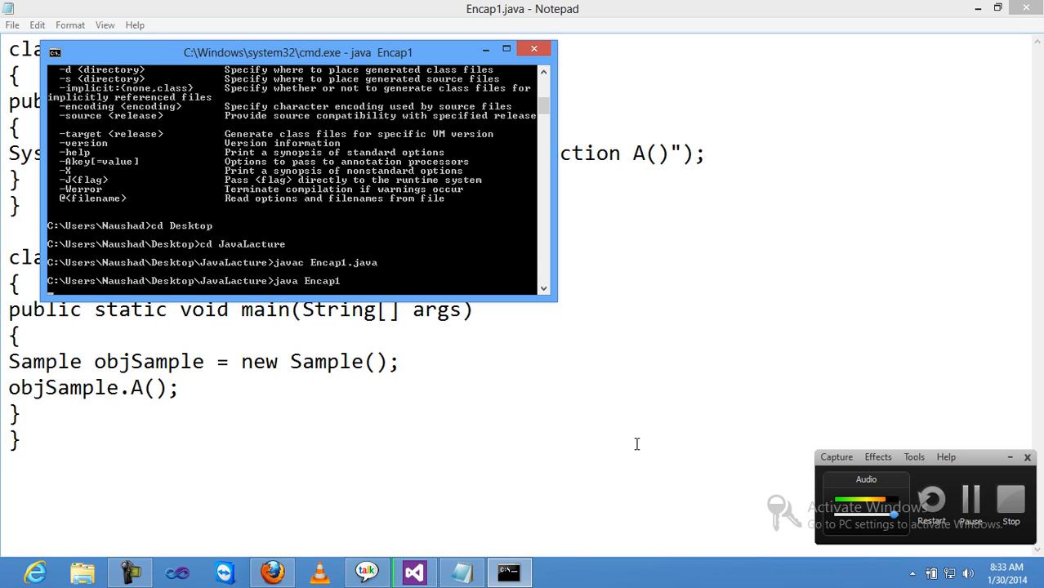
key(enter)
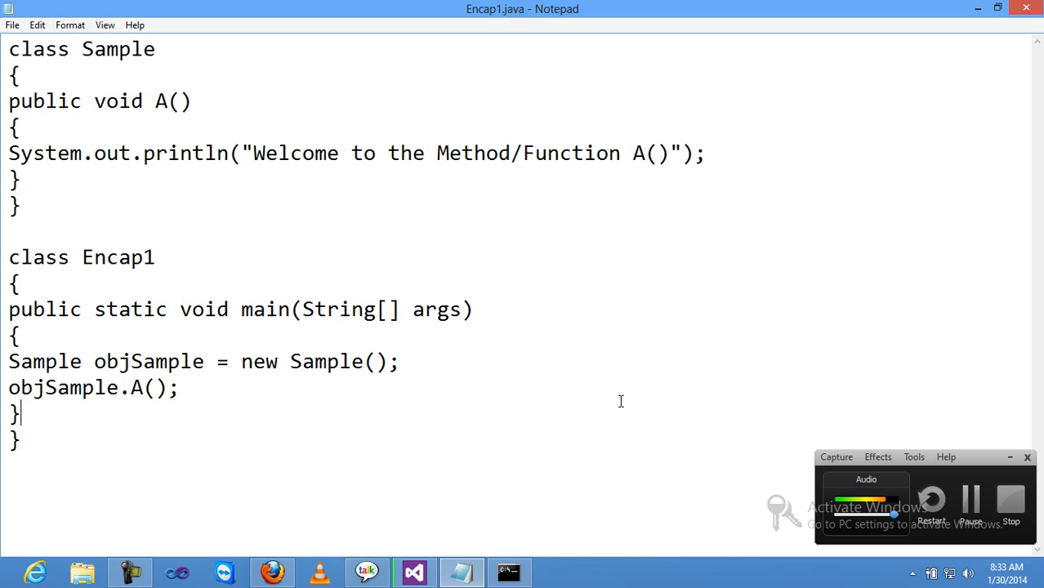
mouse_move(53, 182)
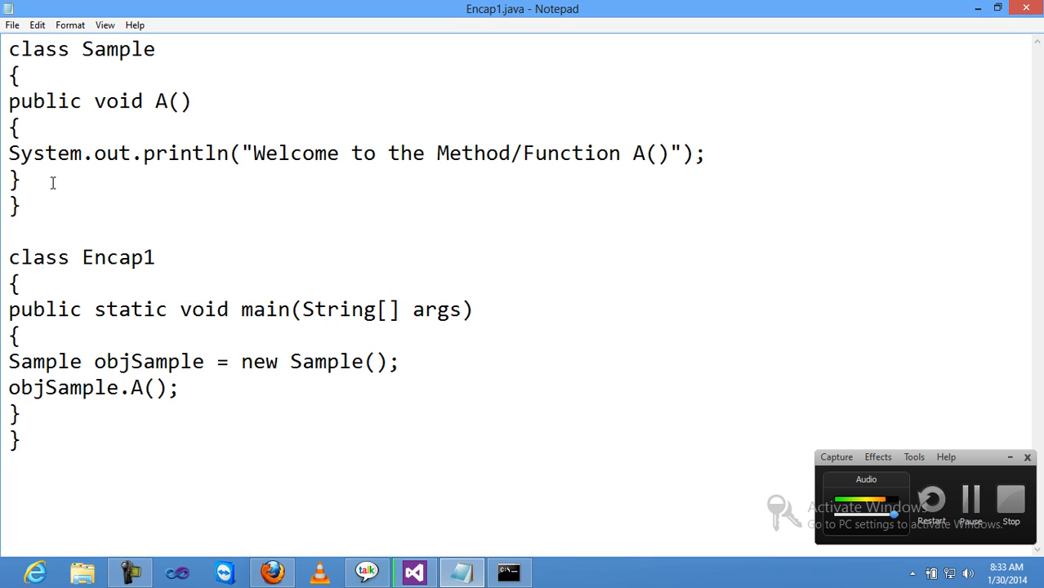
- Add a private void B() method to Sample that prints "Hi!..."
text(private)
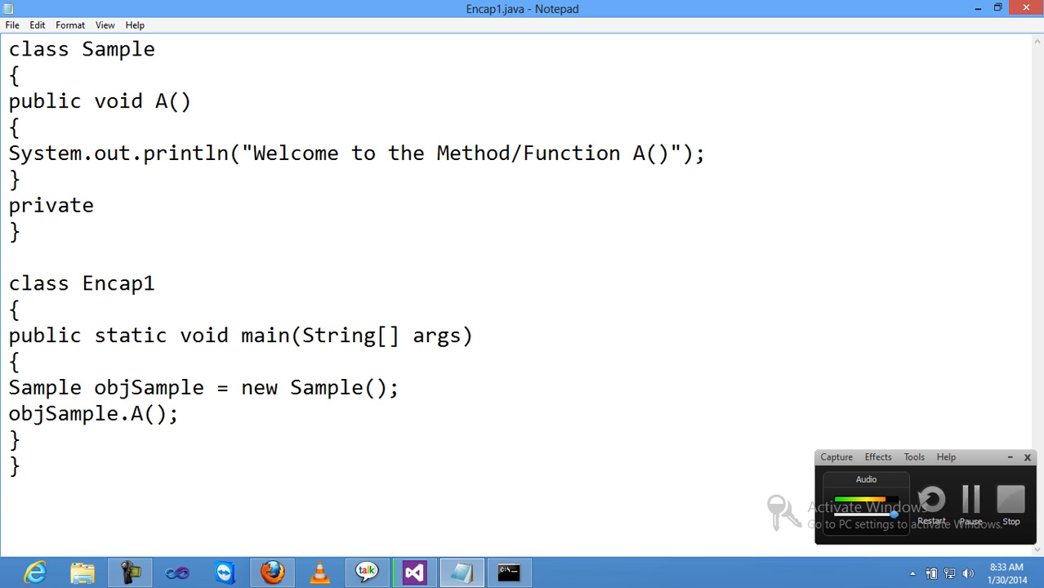
text(void B)
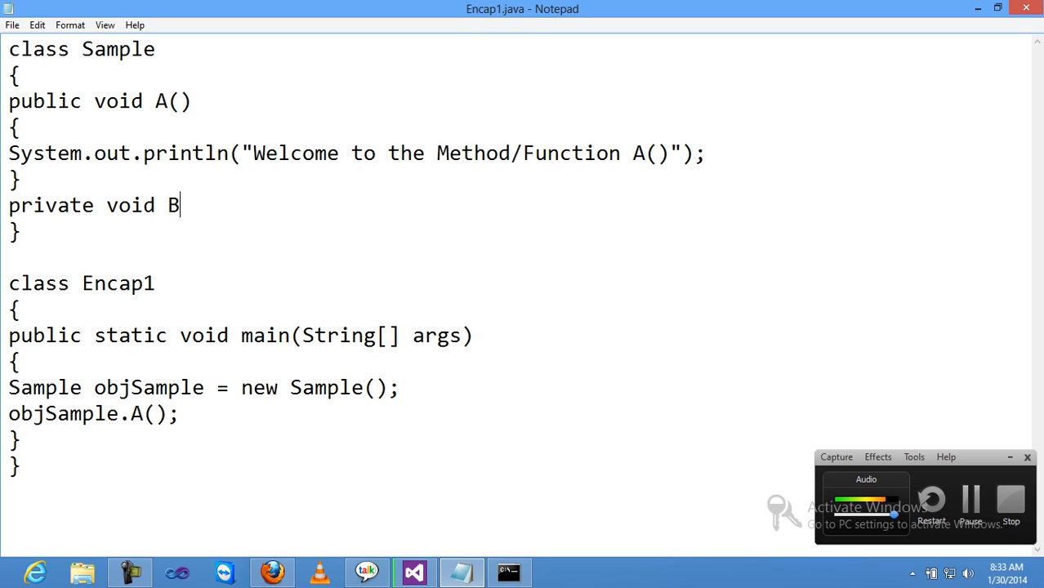
text(();)
text(System.)
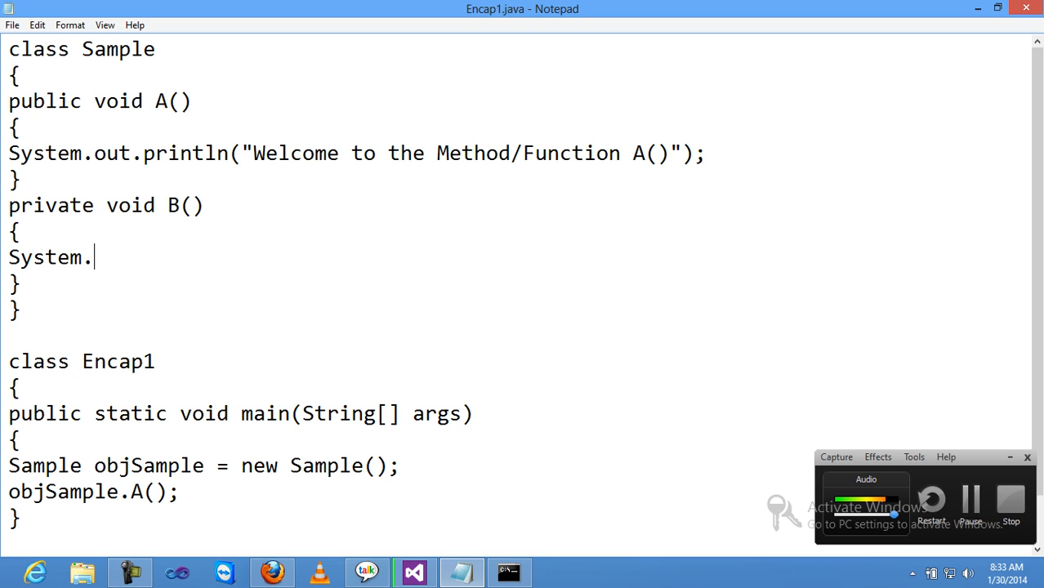
text(out.pri)
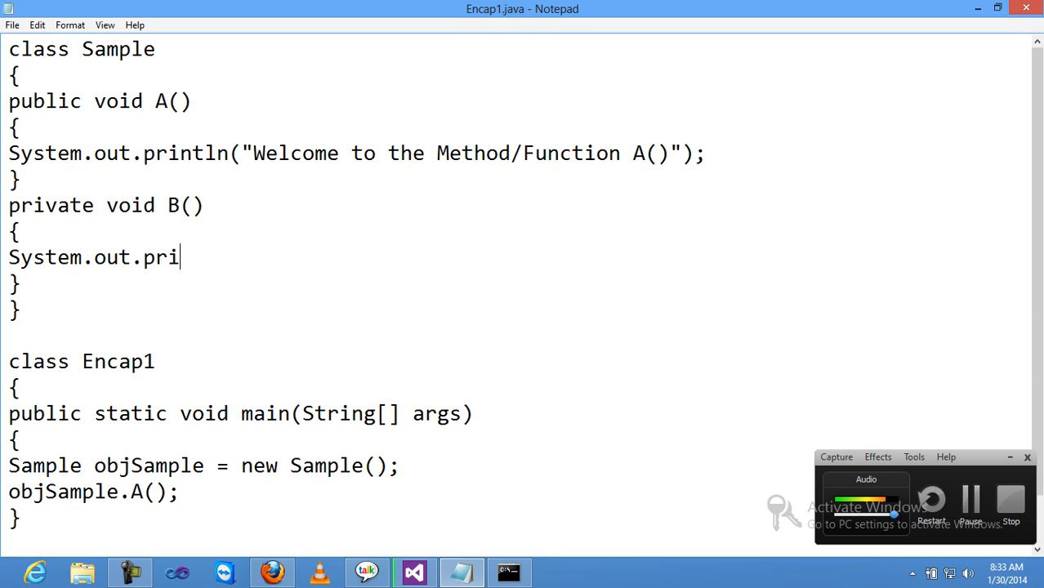
text(ntln(""))
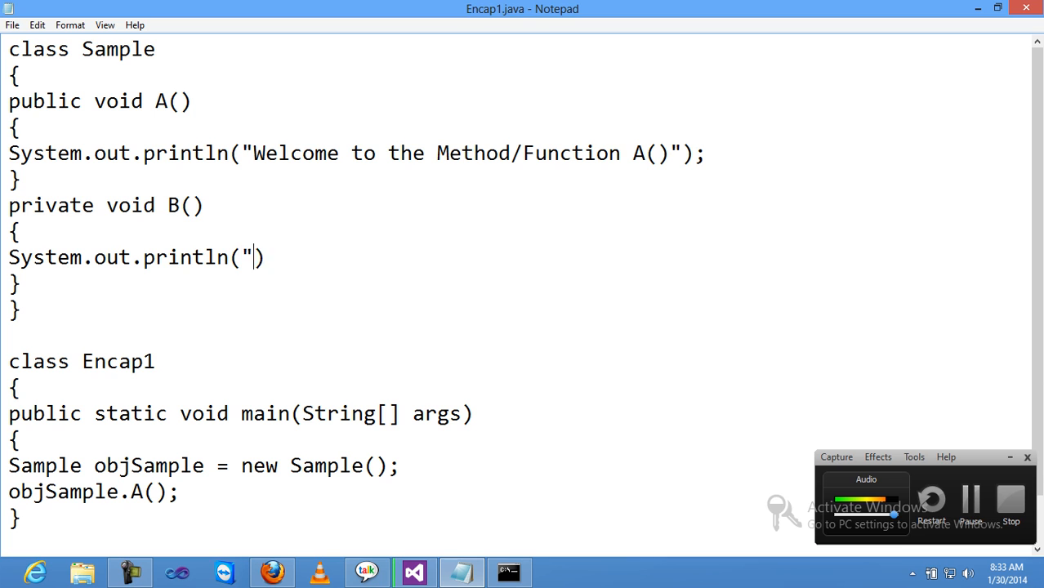
text(Hi!...............")
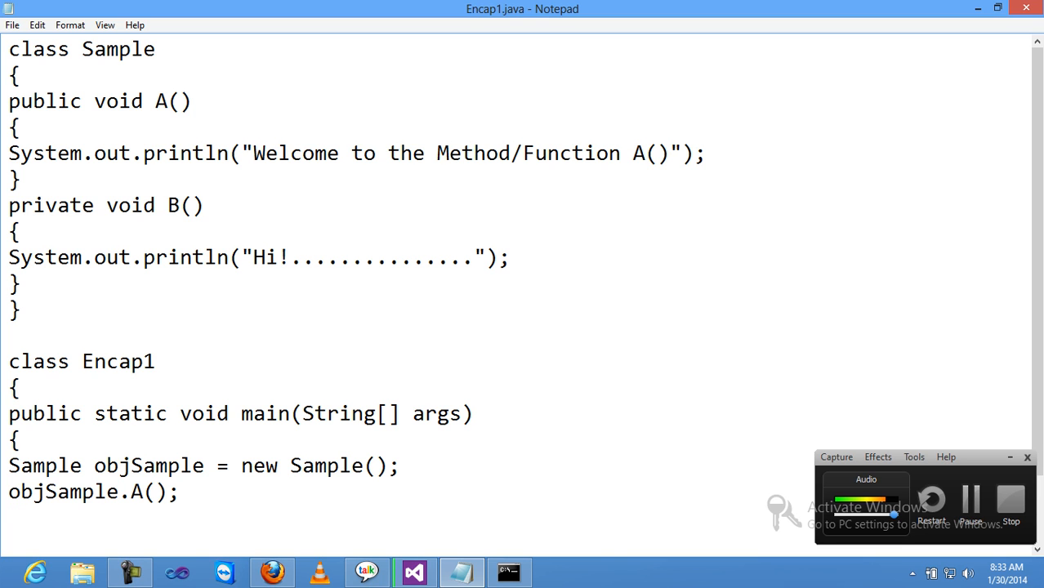
- Add the call objSample.B(); to main
text(objSampl)
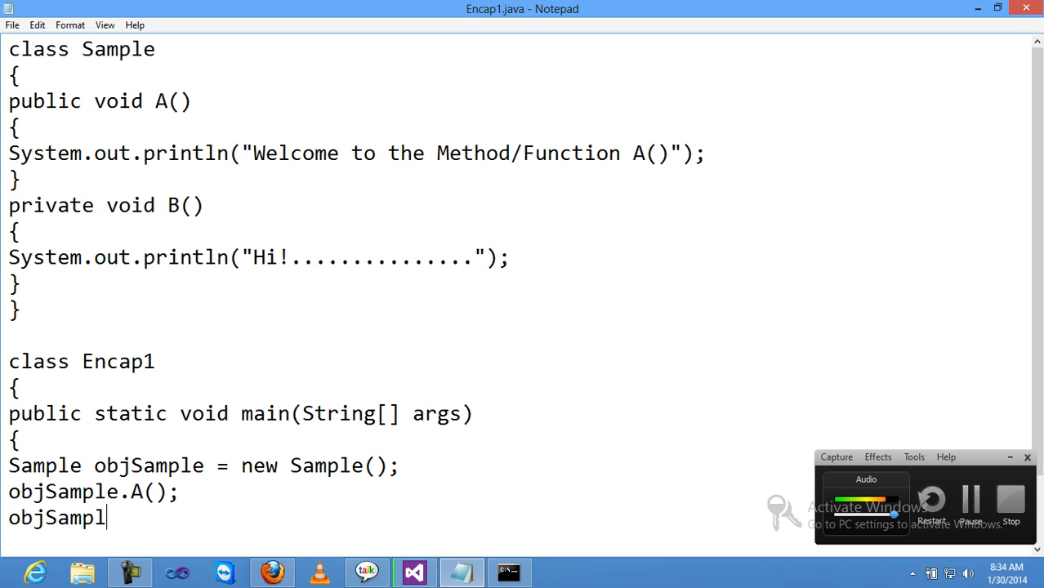
text(e.B()
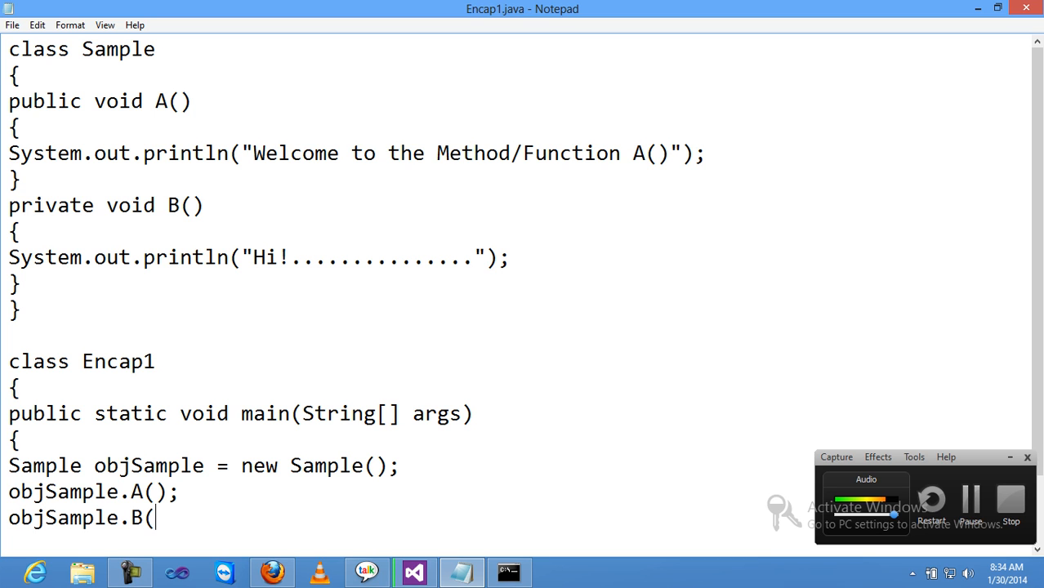
text();)
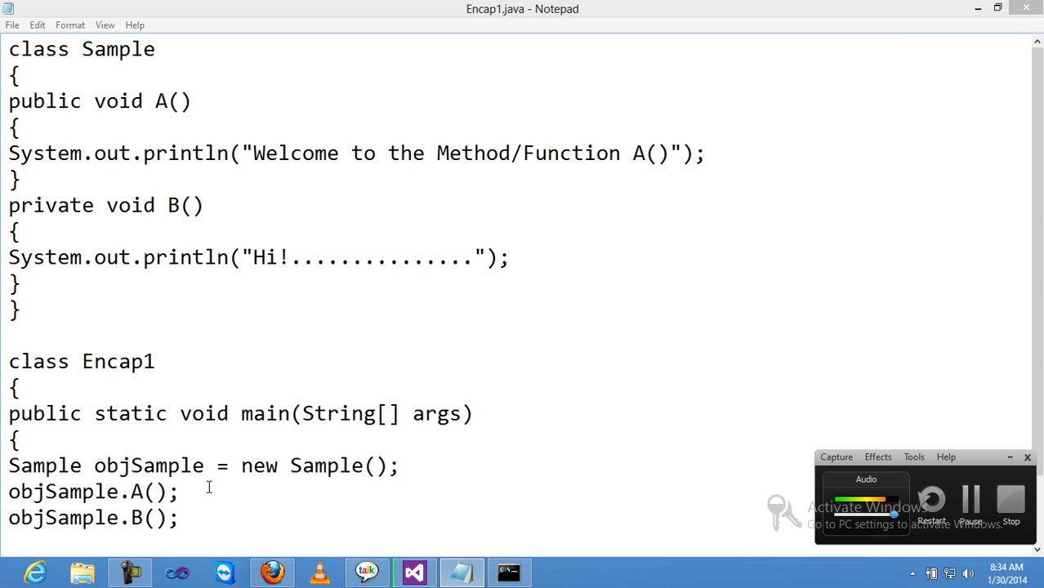
click(366, 572)
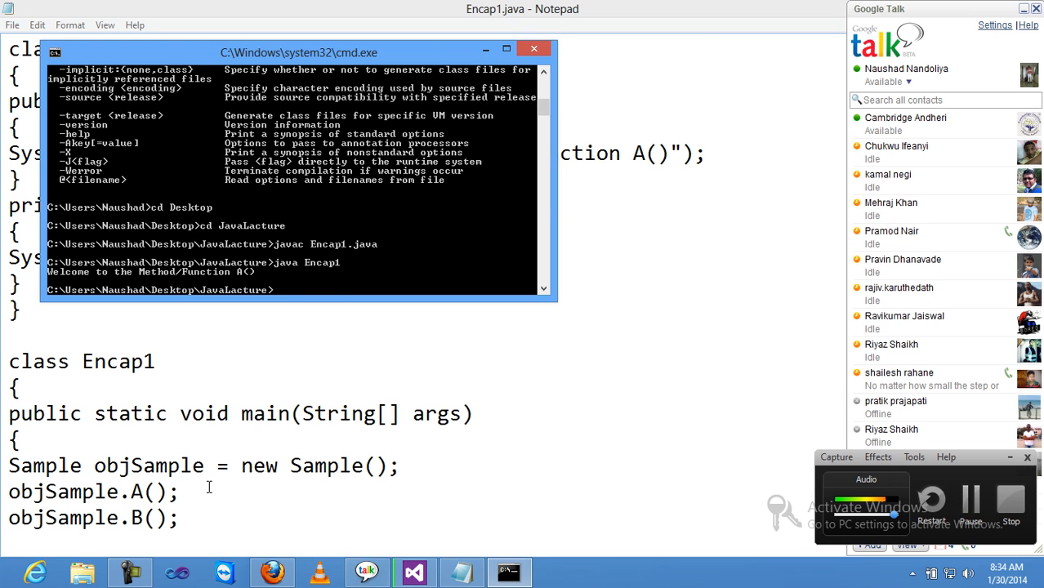
- Recompile the edited source with javac Encap1.java
text(javac Encap1.java)
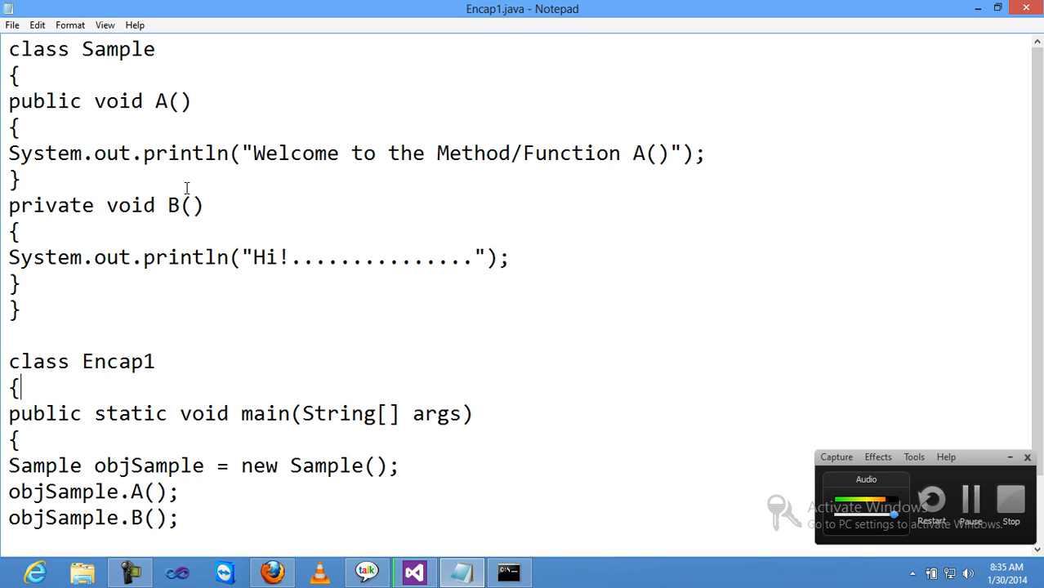
- Highlight the private keyword on the B() method line
double_click(51, 205)
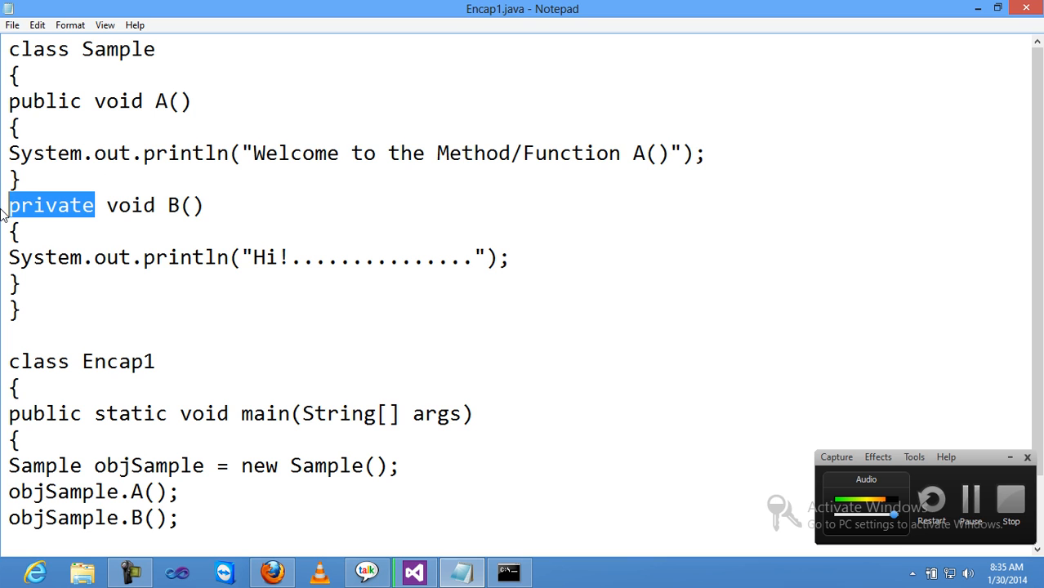